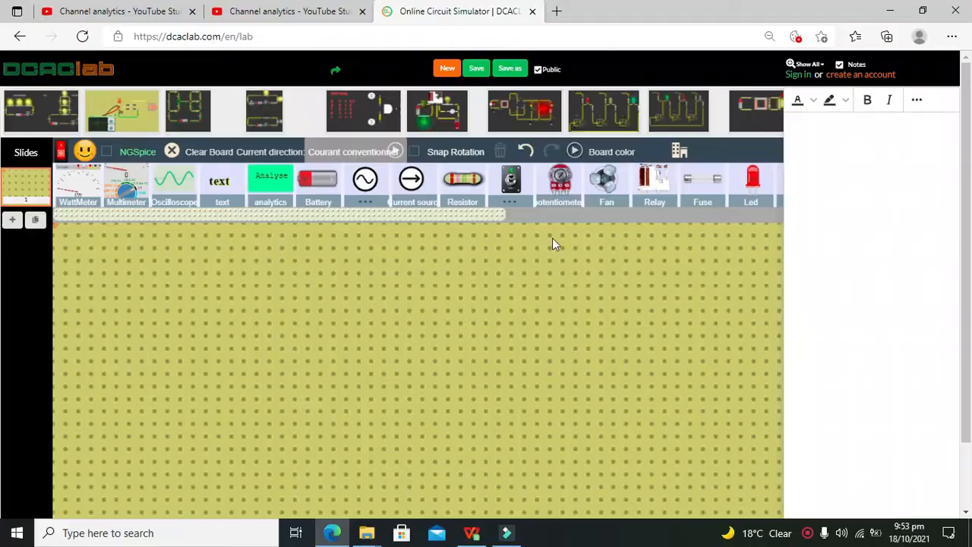
mouse_move(490, 272)
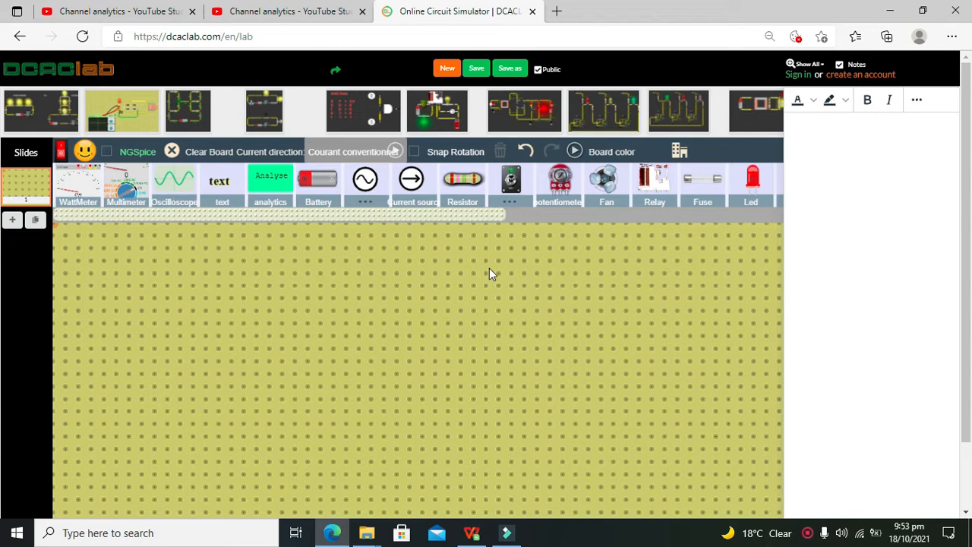
mouse_move(458, 294)
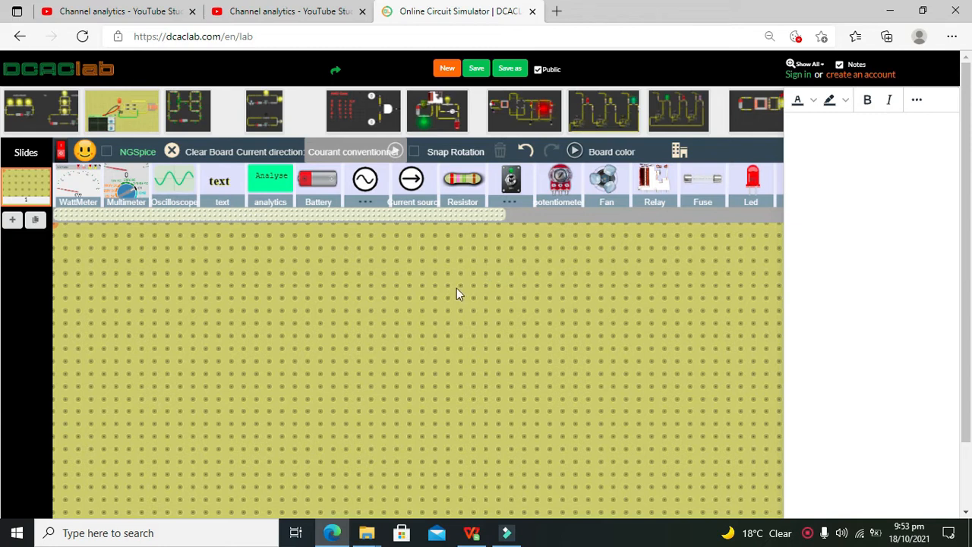
mouse_move(383, 258)
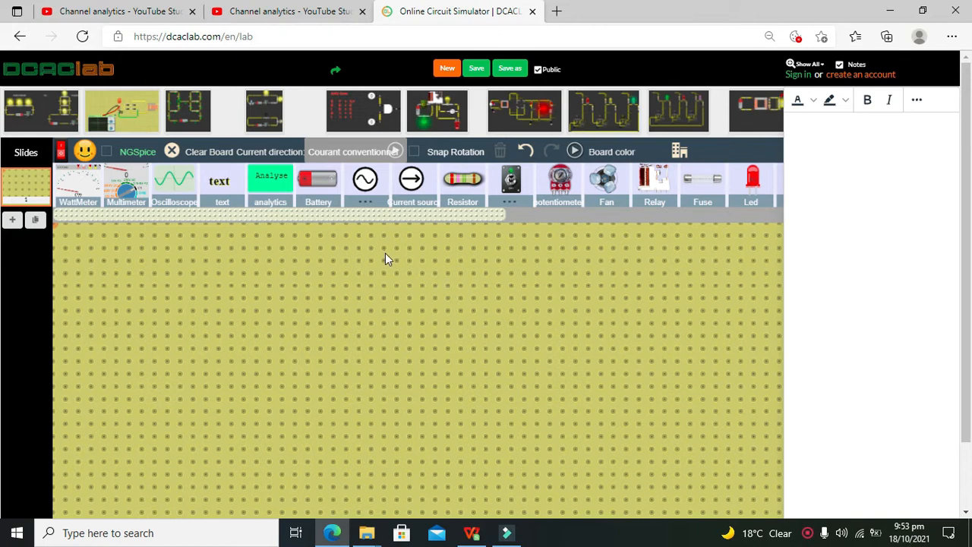
mouse_move(422, 234)
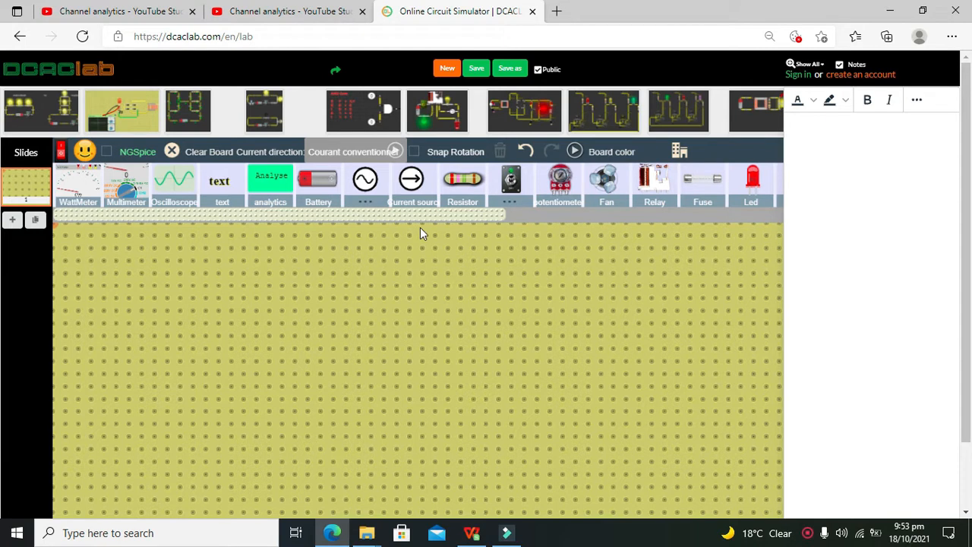
Place two lamps and a fan in a row and wire their terminals end to end
scroll("right", 3)
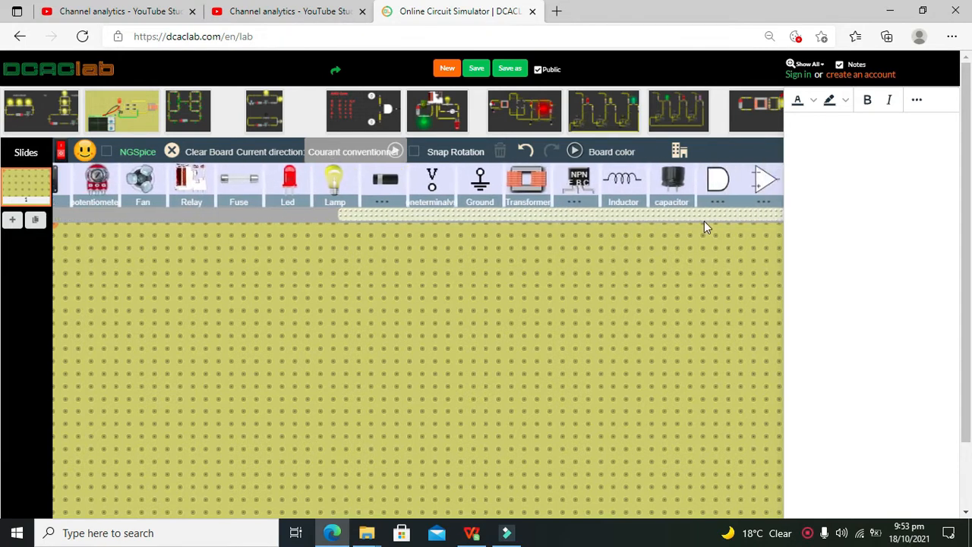
scroll("left", 3)
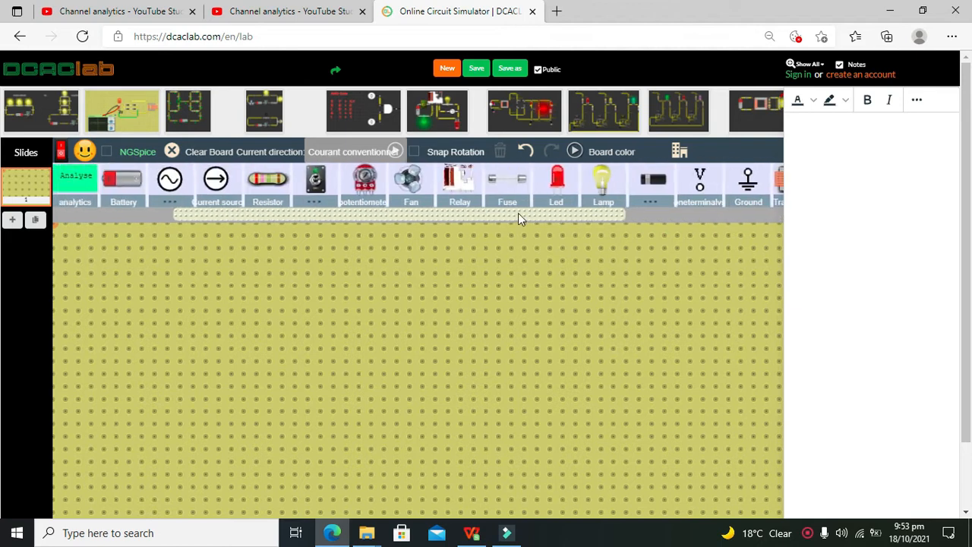
scroll("left", 3)
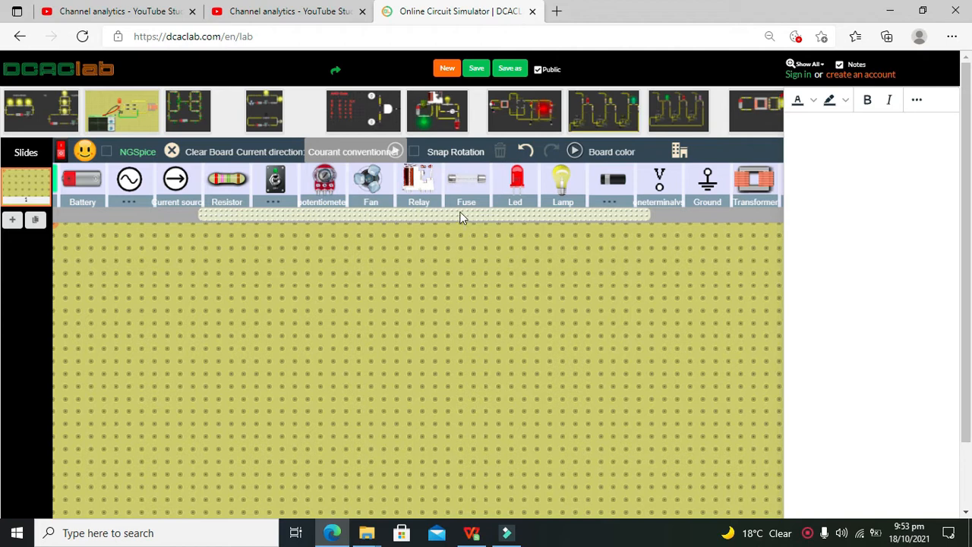
mouse_move(562, 179)
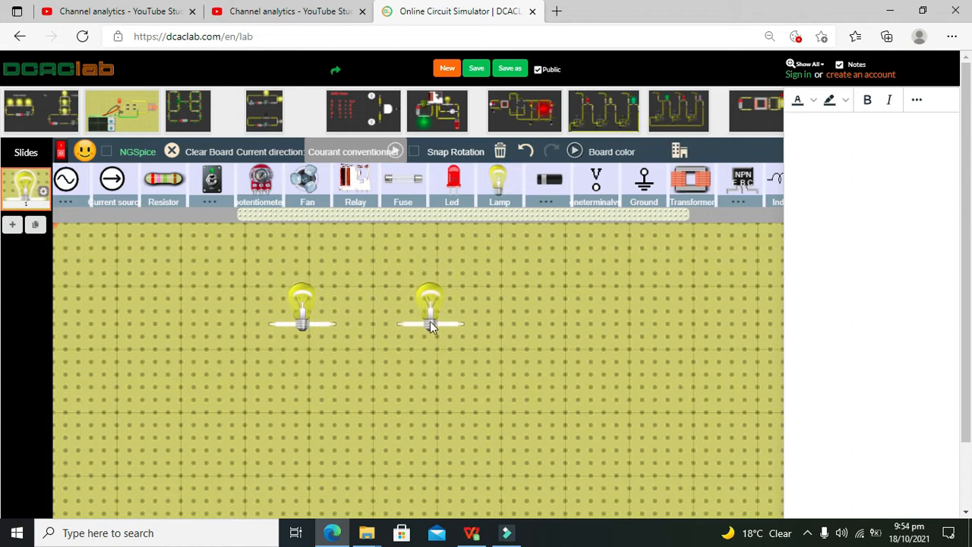
left_click(429, 307)
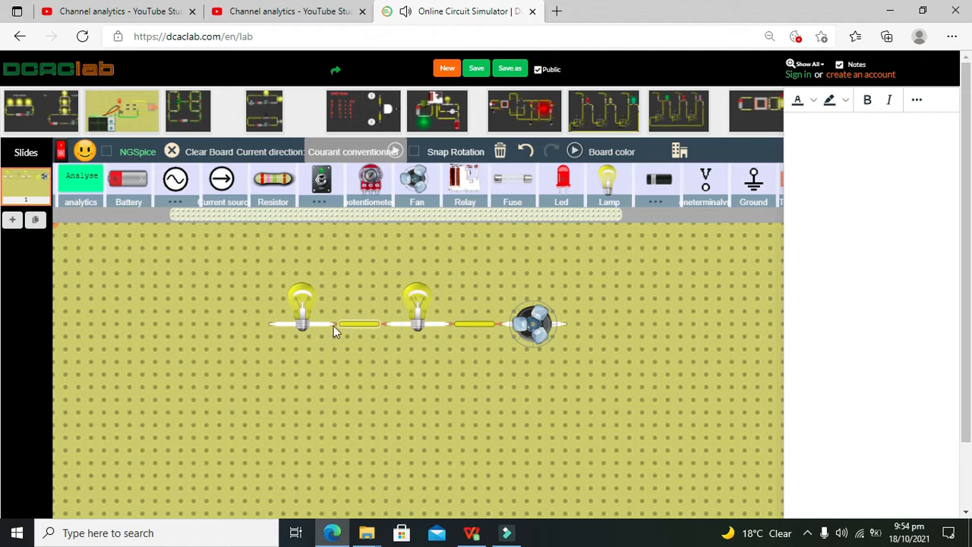
mouse_move(331, 349)
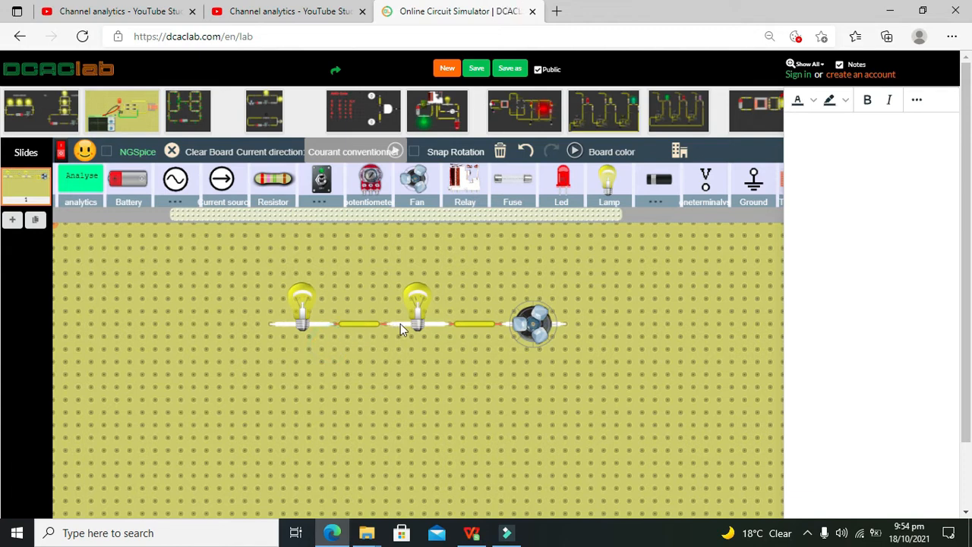
mouse_move(395, 327)
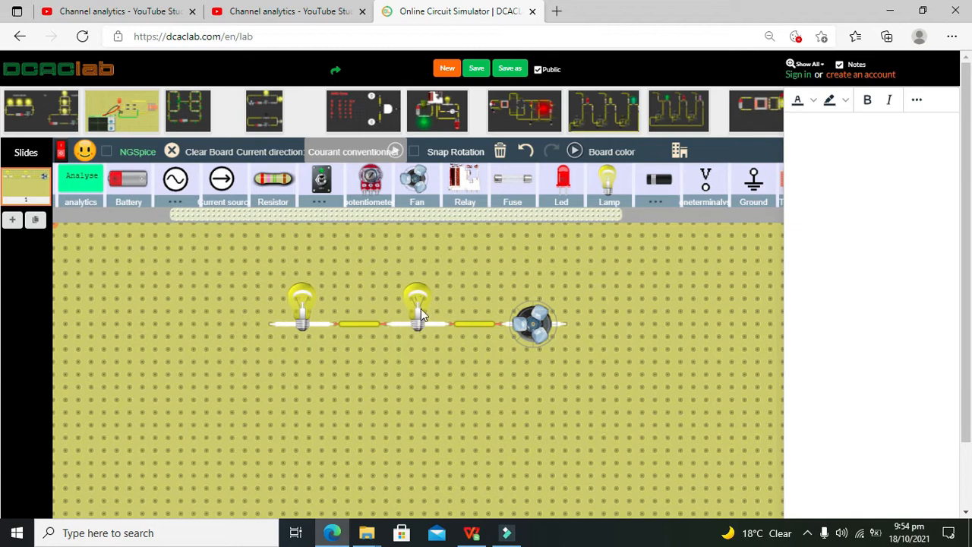
mouse_move(337, 328)
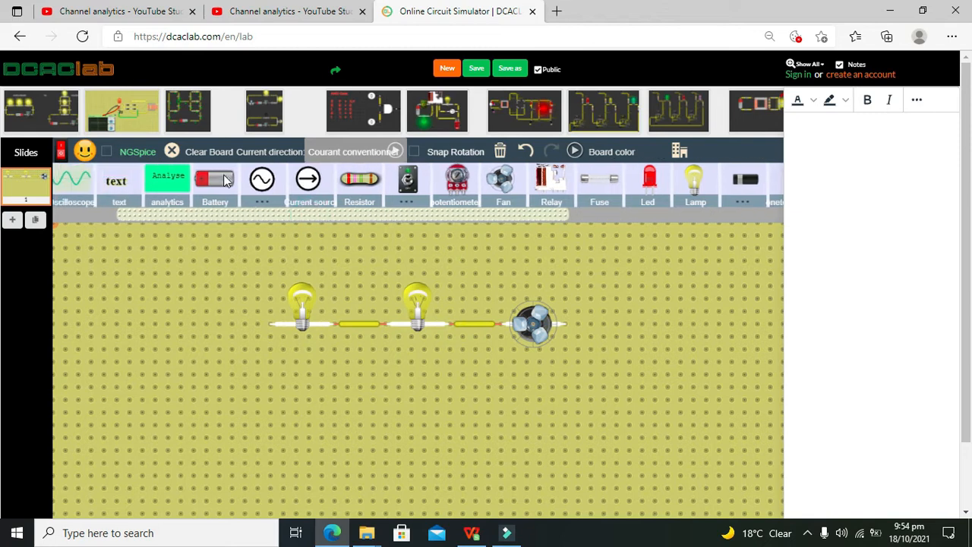
Place a 5 V battery below the row and wire it to the first lamp
left_click_drag(215, 179, 251, 437)
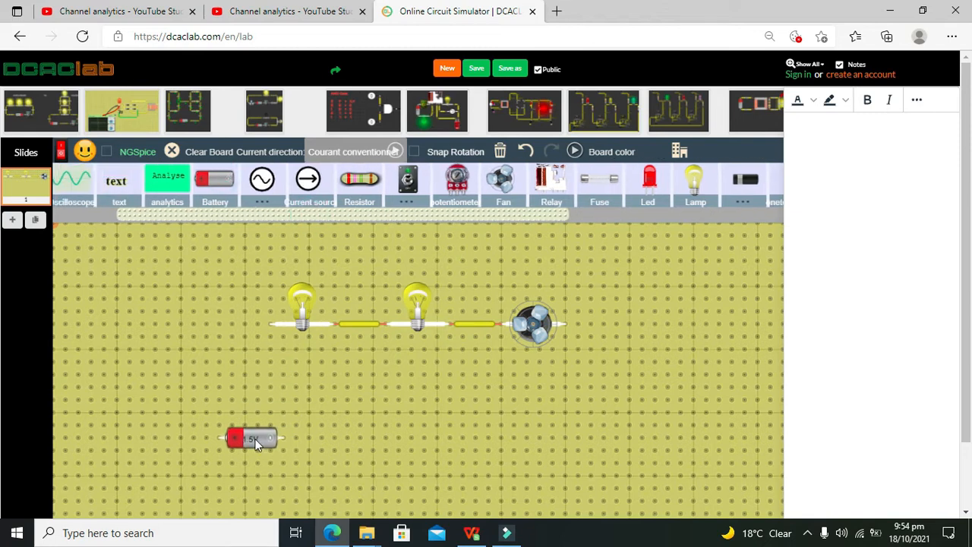
left_click(251, 438)
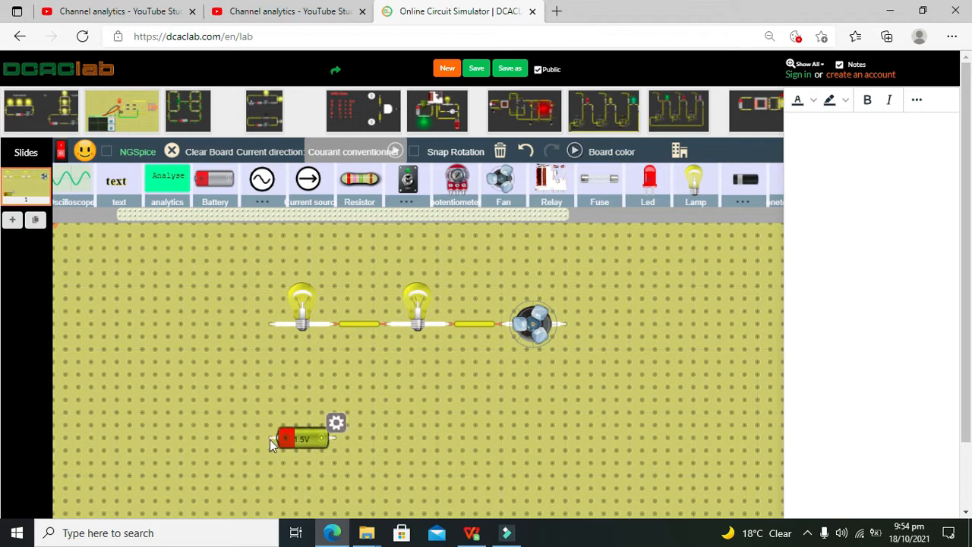
left_click_drag(272, 437, 272, 322)
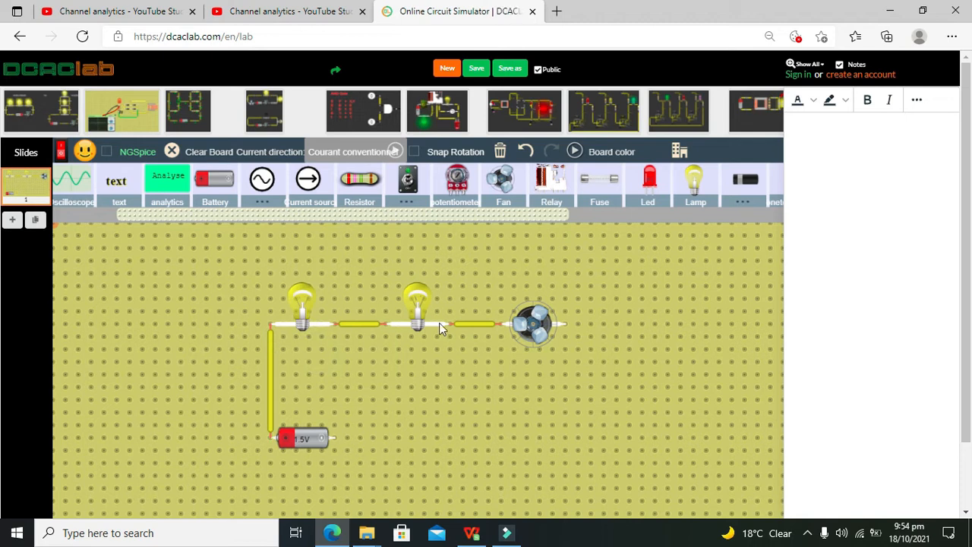
mouse_move(413, 183)
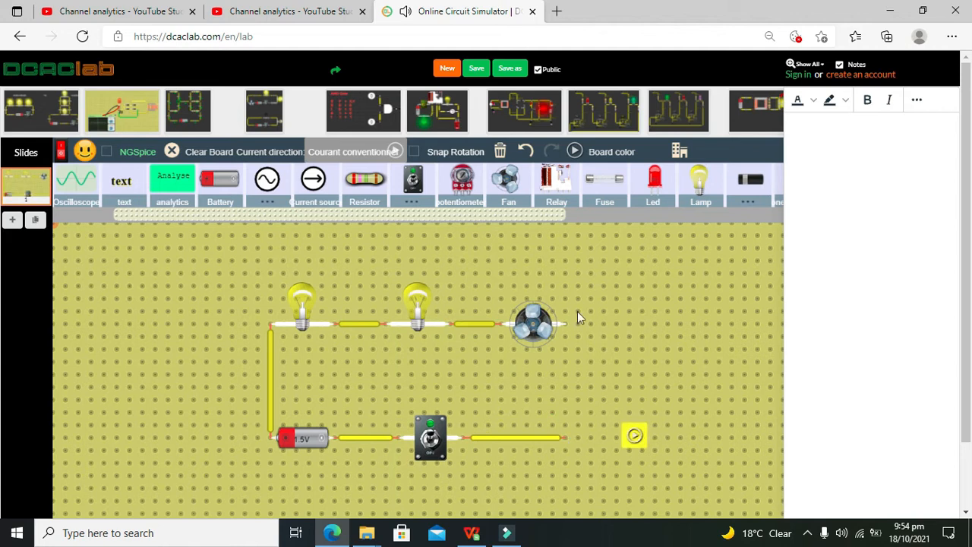
Wire the switch back to the fan's right terminal, closing the series loop
left_click_drag(565, 327, 565, 437)
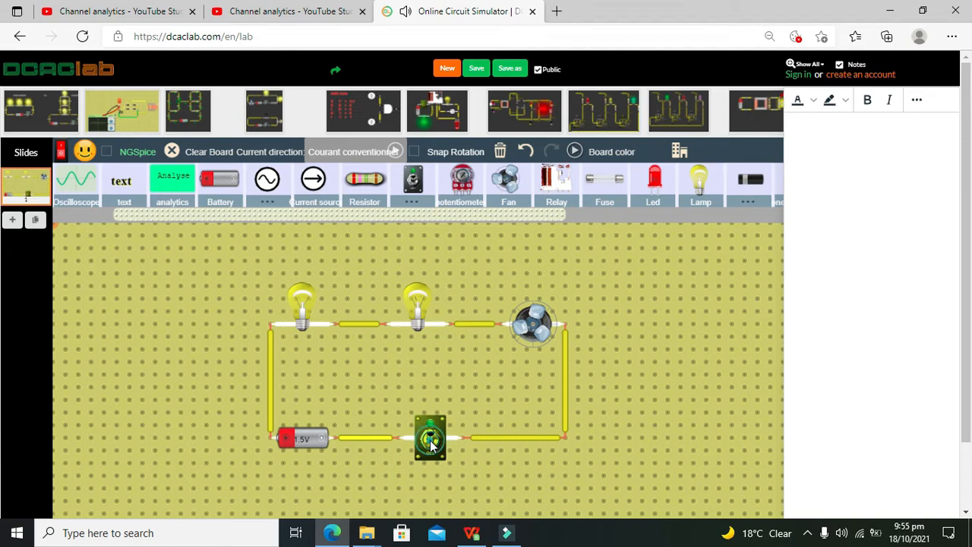
left_click(574, 151)
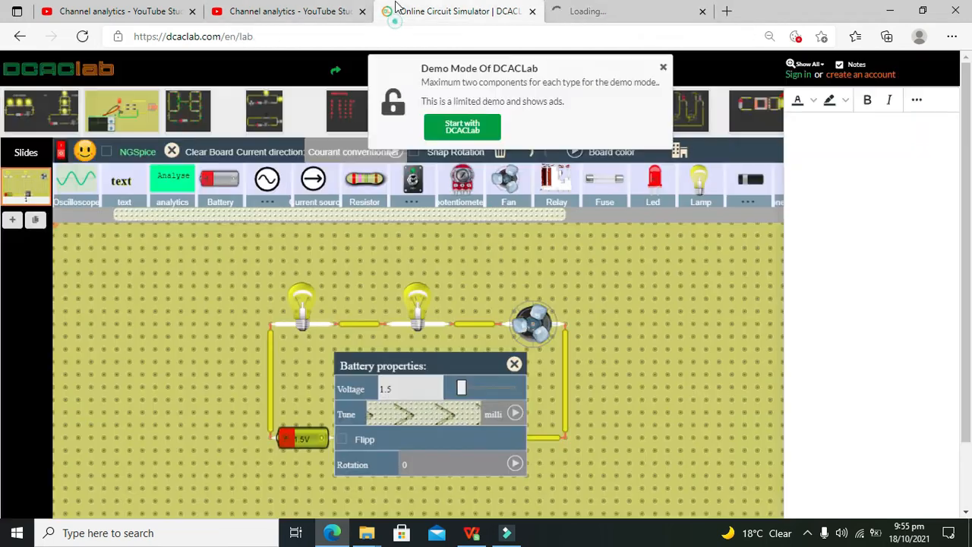
Dismiss the demo notice and raise the battery voltage from 1.5 to 3.3 V
left_click(462, 126)
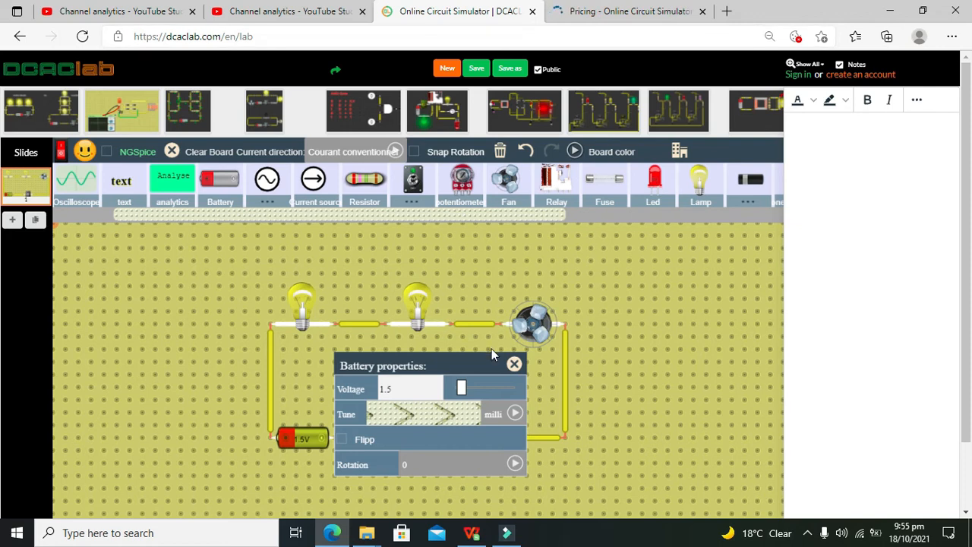
left_click_drag(462, 389, 465, 389)
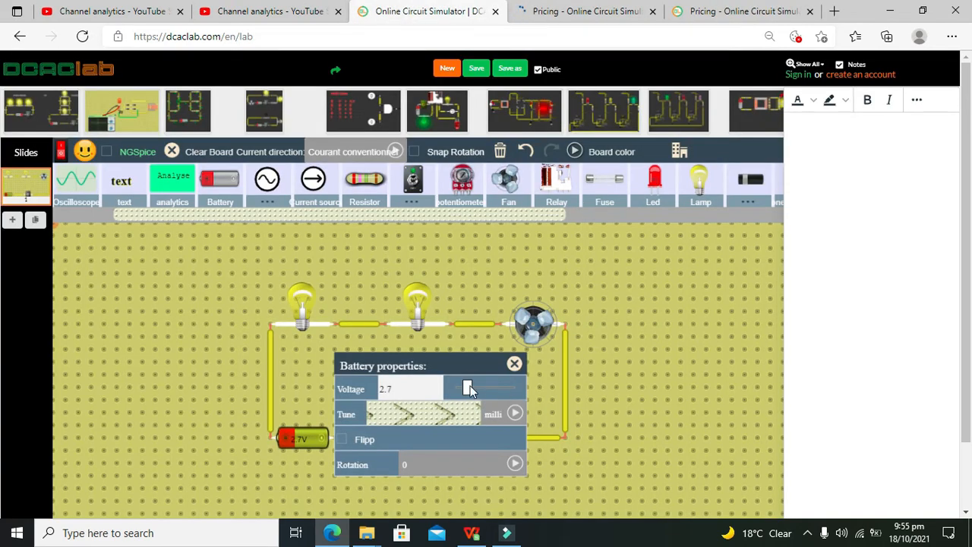
left_click_drag(468, 388, 470, 389)
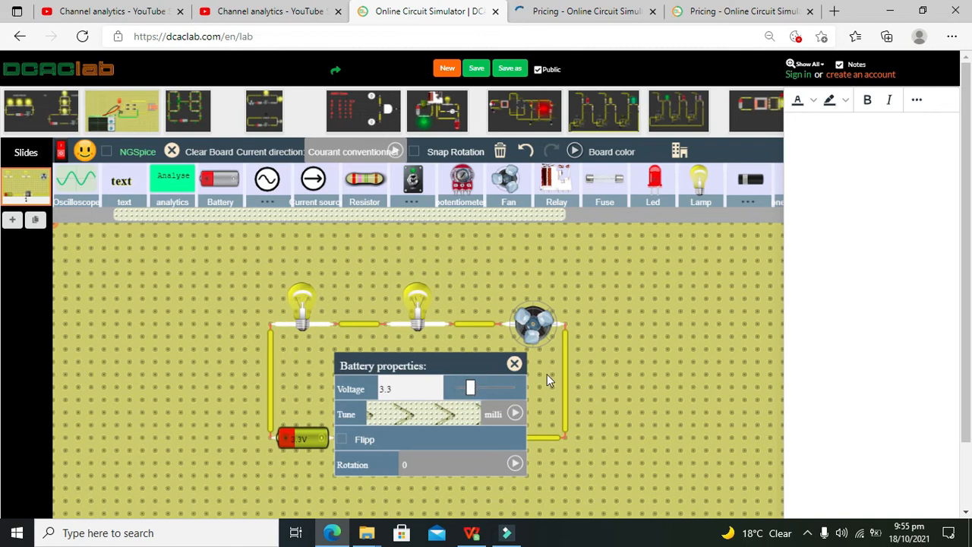
left_click(514, 364)
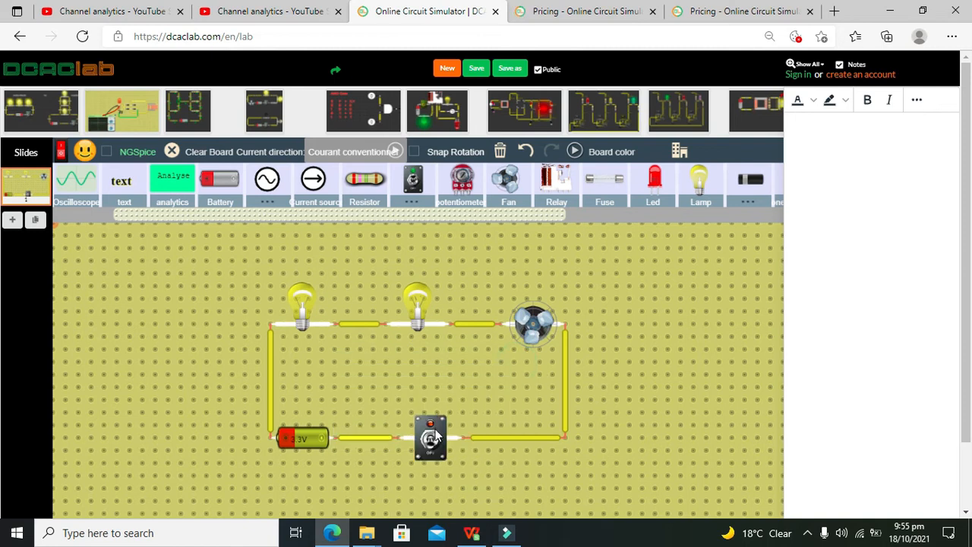